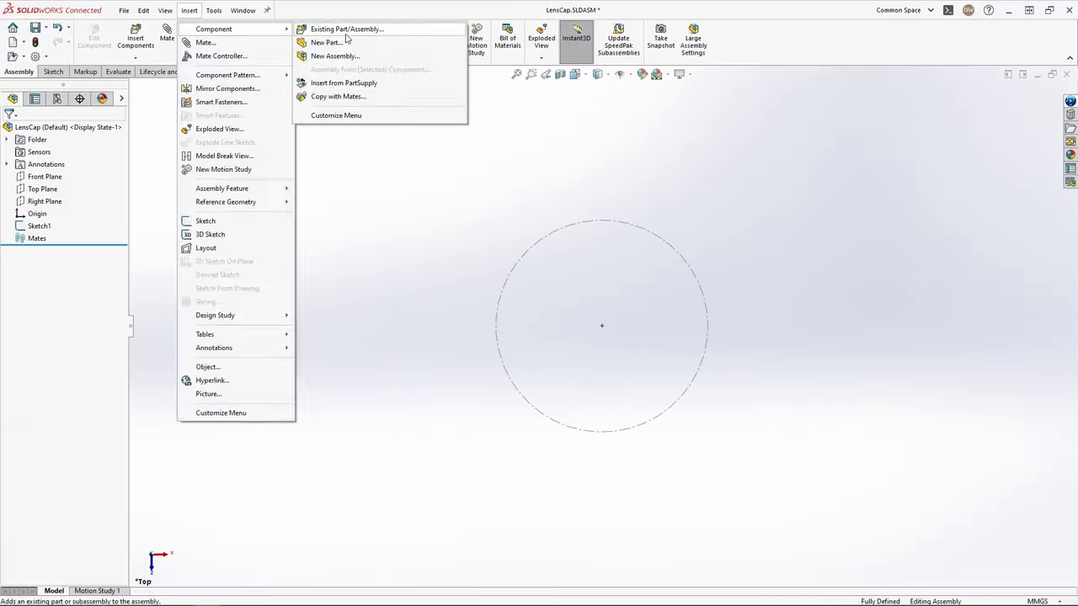
Create a new in-context part with a 30.30-dimensioned angled channel across a round disc
click(327, 42)
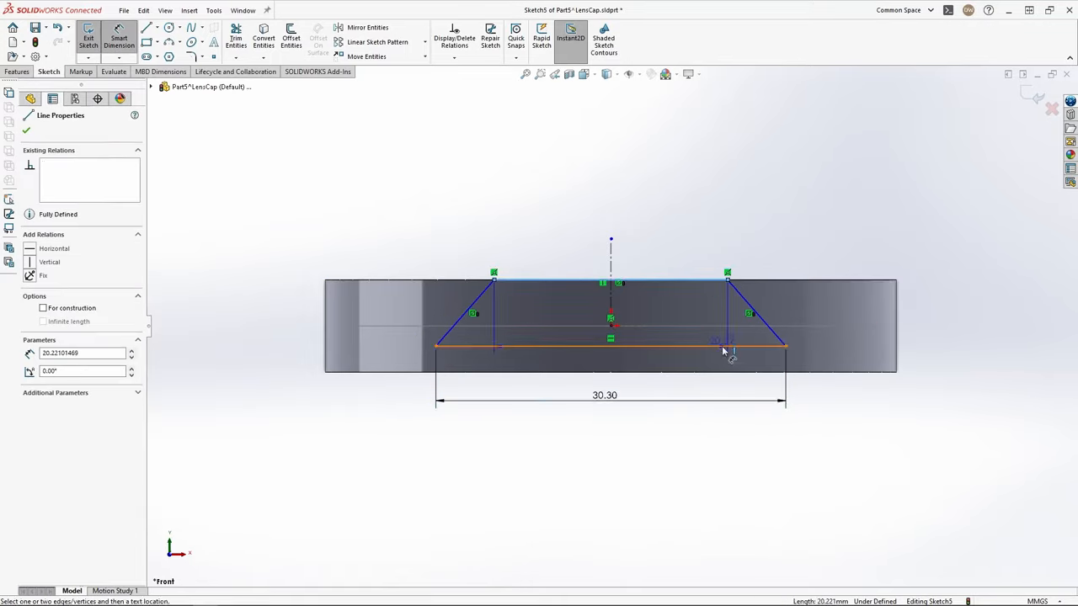
click(87, 37)
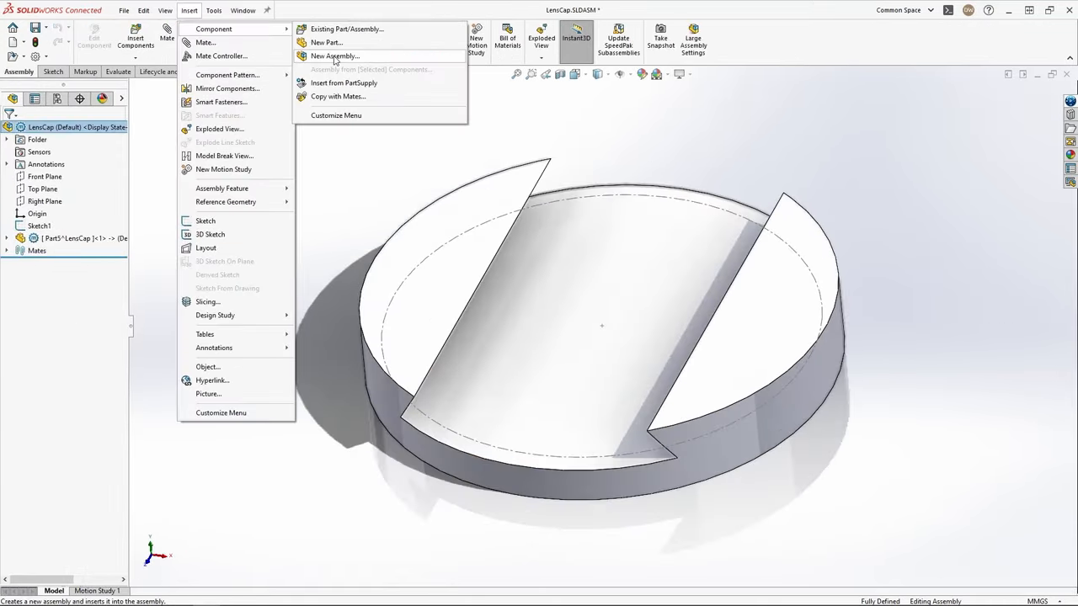
Create the cover plate part with its raised rail profile and delete its InPlace mate
click(326, 43)
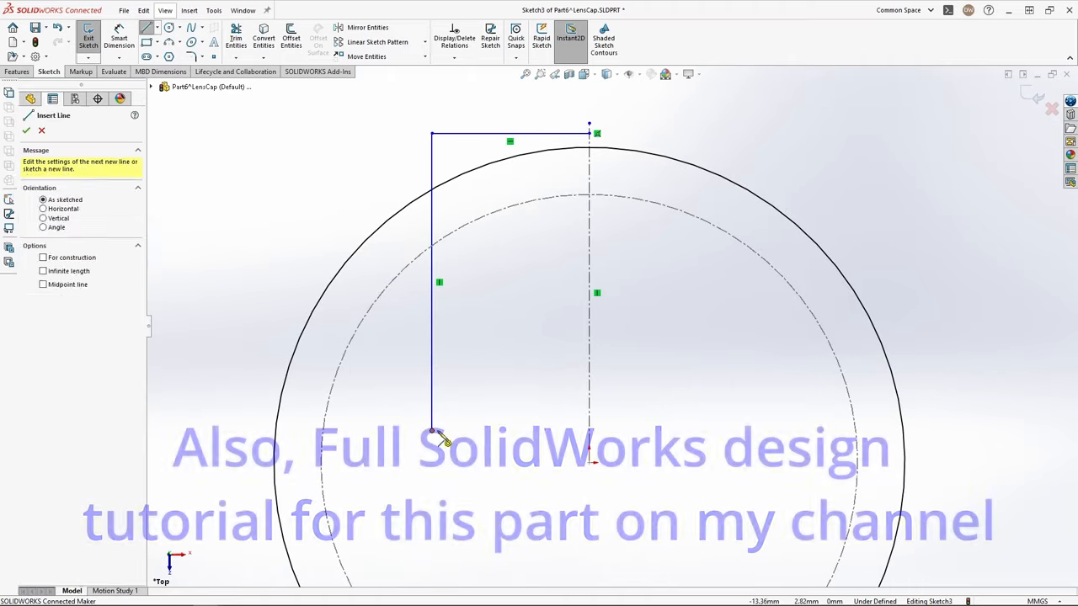
click(118, 37)
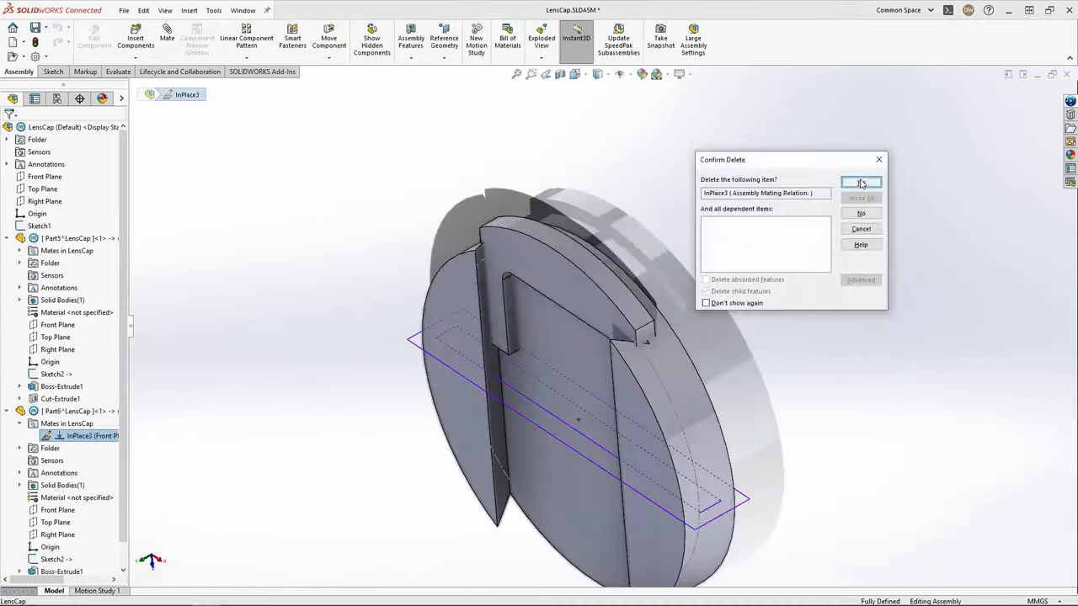
click(860, 182)
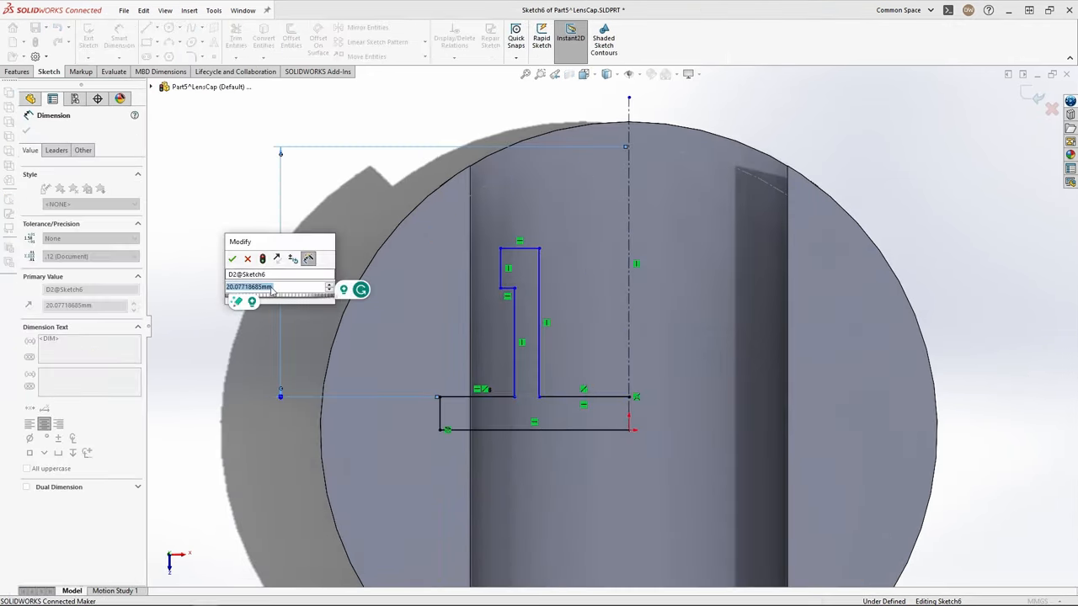
Dimension the stepped hook profile (20.00, 14.50, 7.20) and make it tangent to the circular edge
click(232, 259)
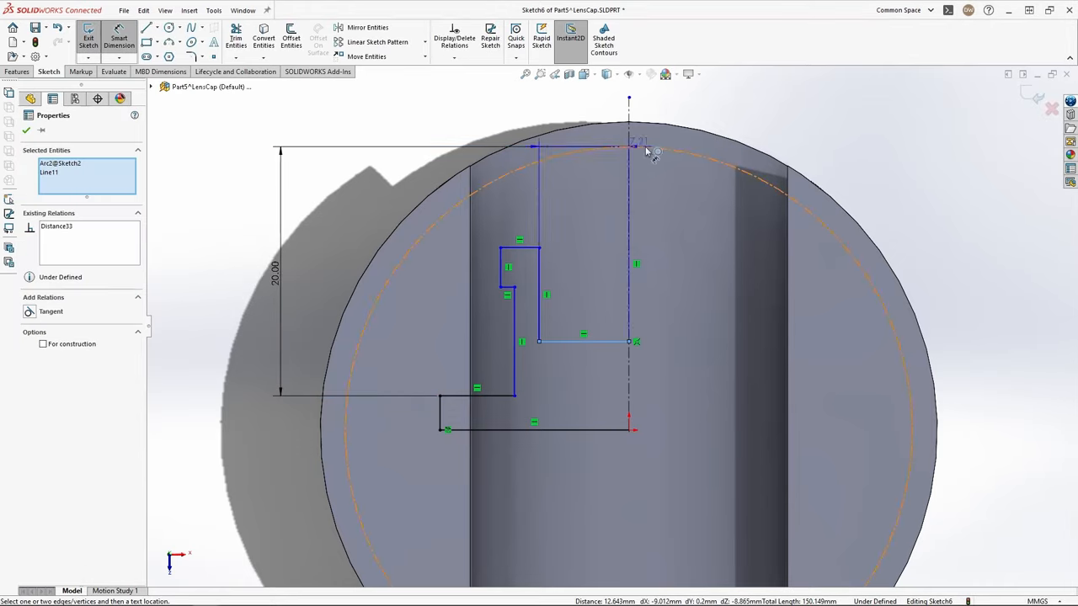
click(556, 299)
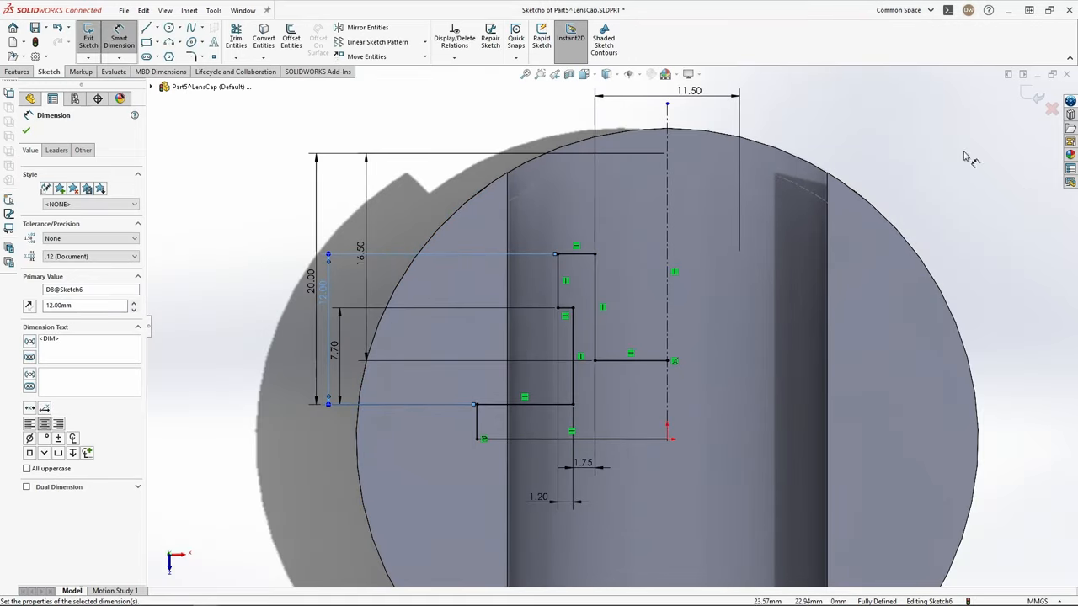
click(17, 70)
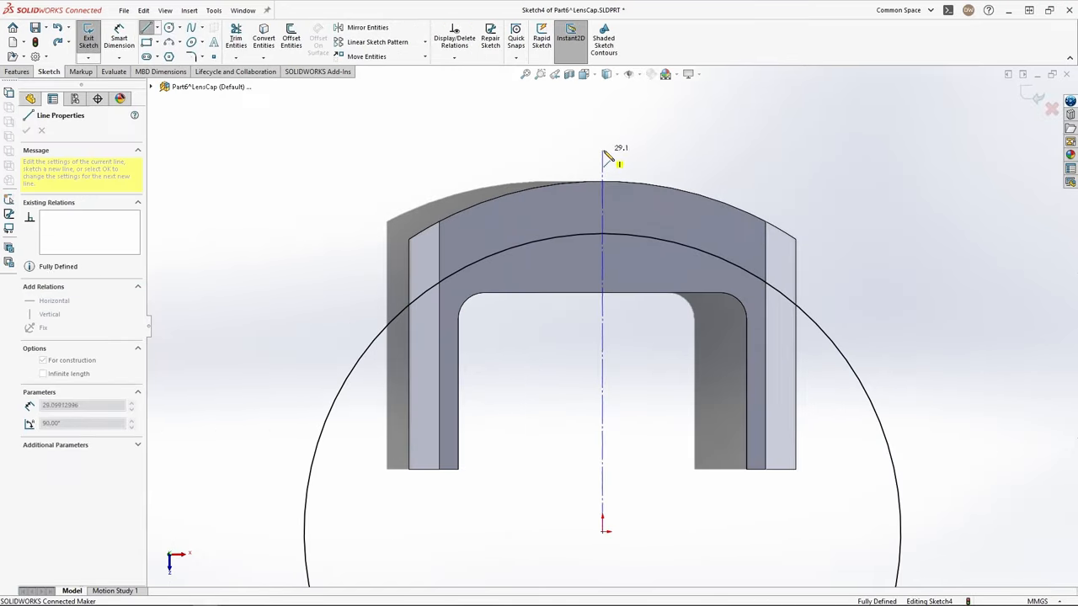
Sketch the triangular profile at the part edge and revolve it into a ridge around the centre line
click(236, 37)
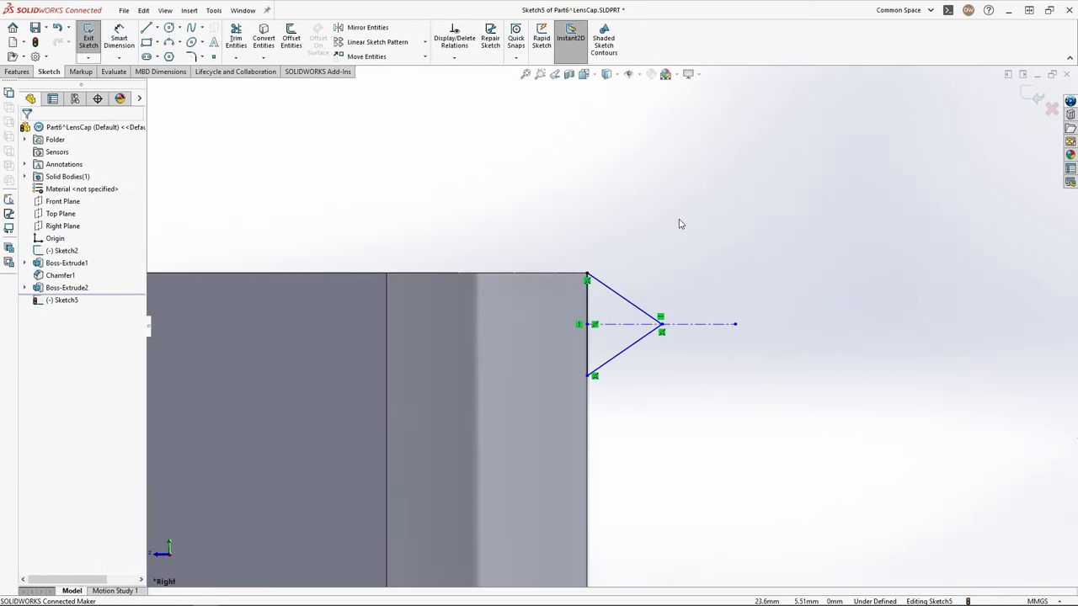
click(118, 37)
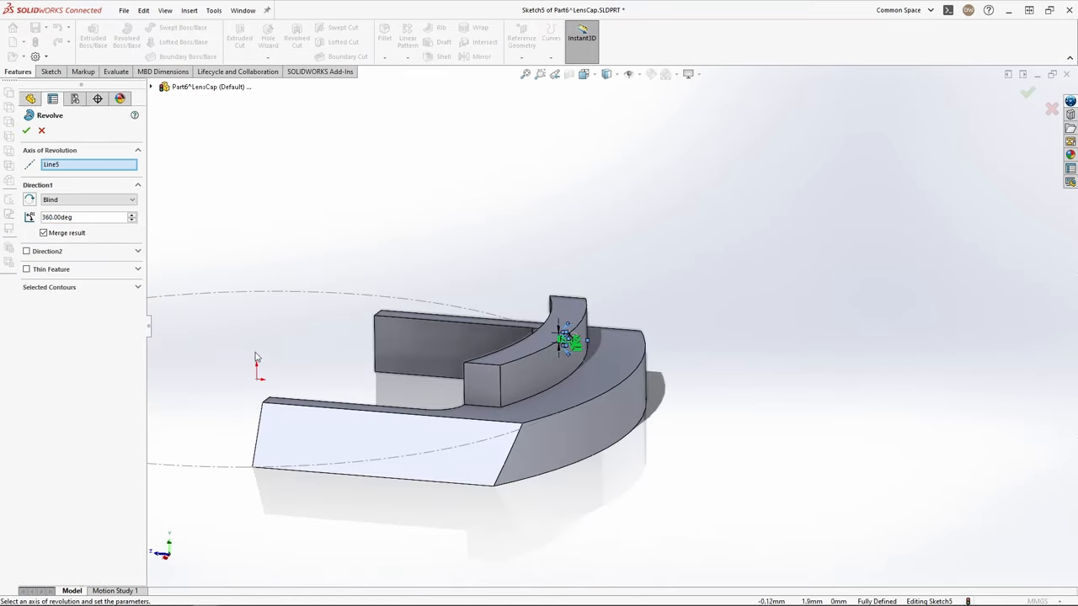
click(87, 165)
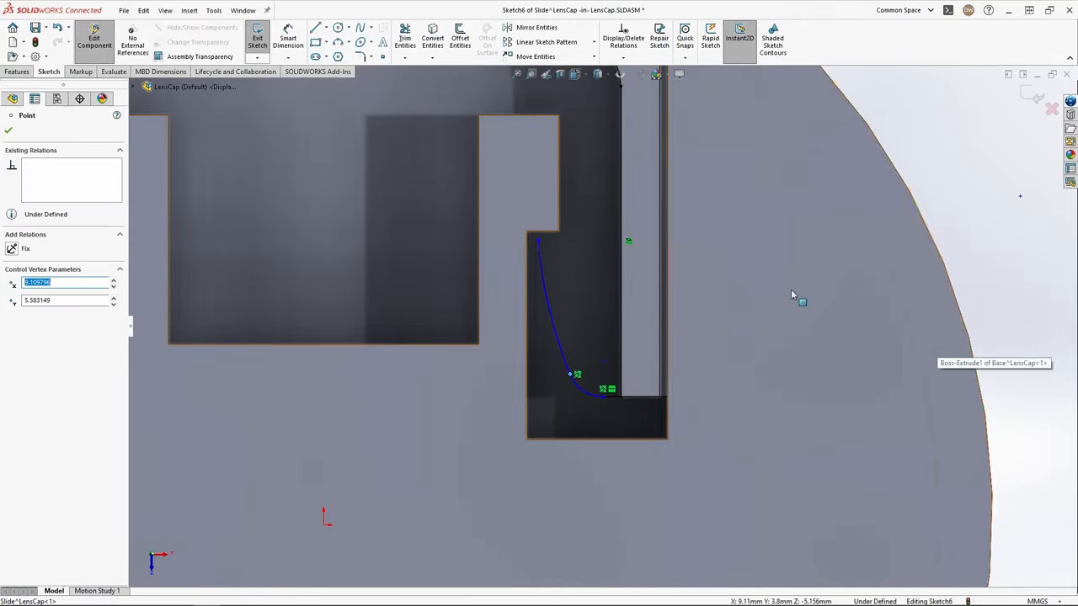
Sketch the curved hook 4.50 high and 2.80 wide inside the slot and extrude it
click(287, 37)
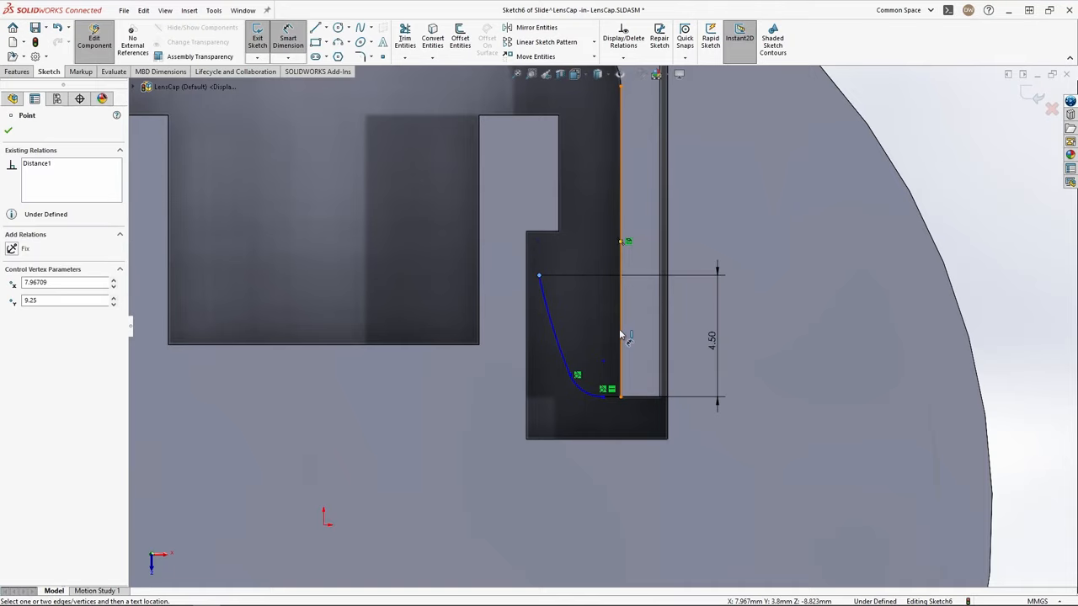
click(459, 40)
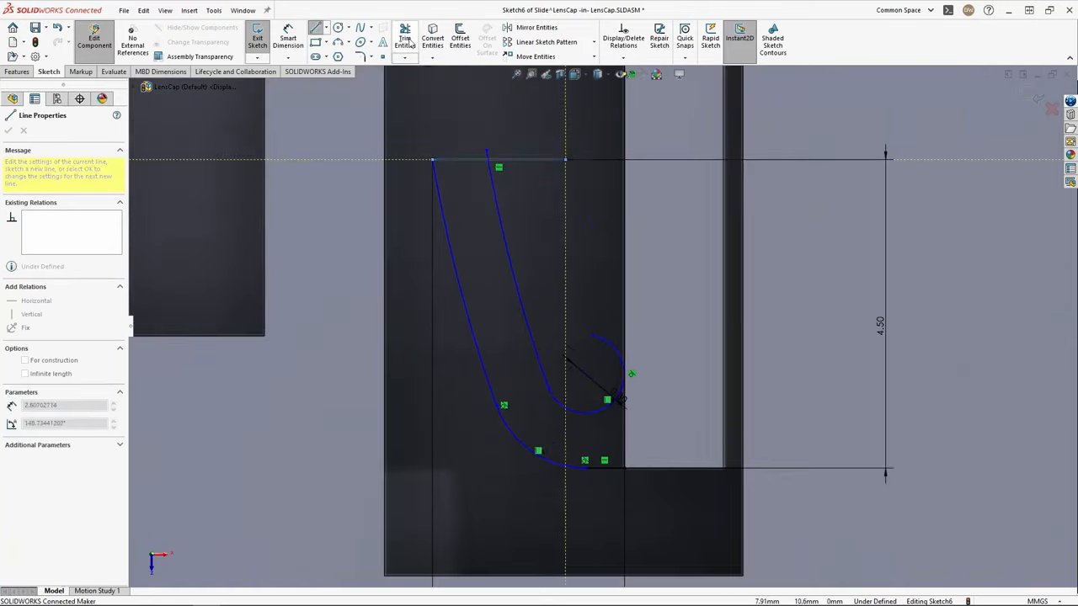
click(9, 132)
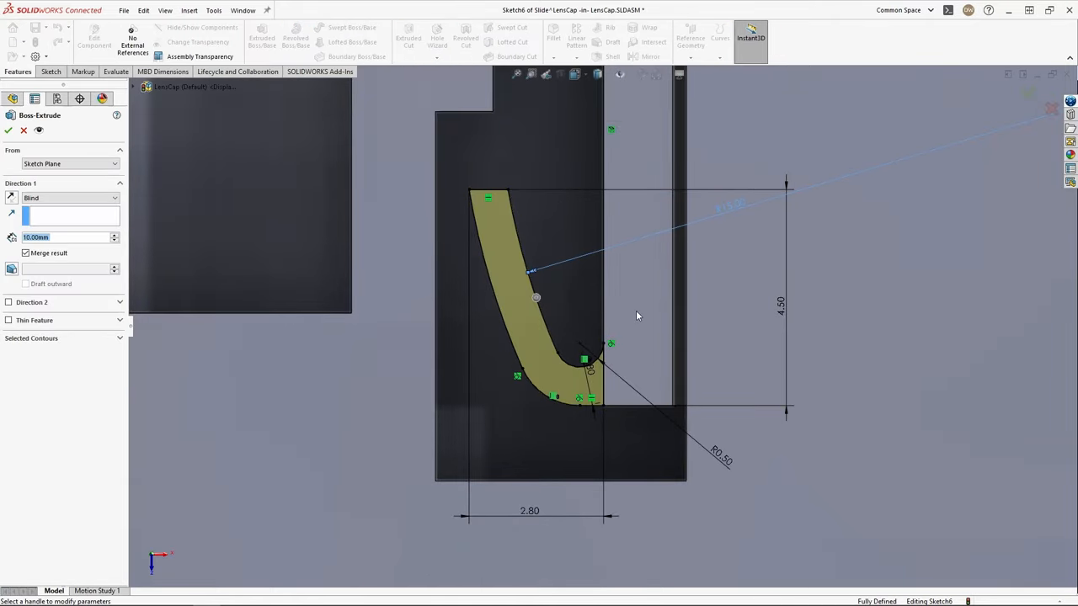
click(9, 129)
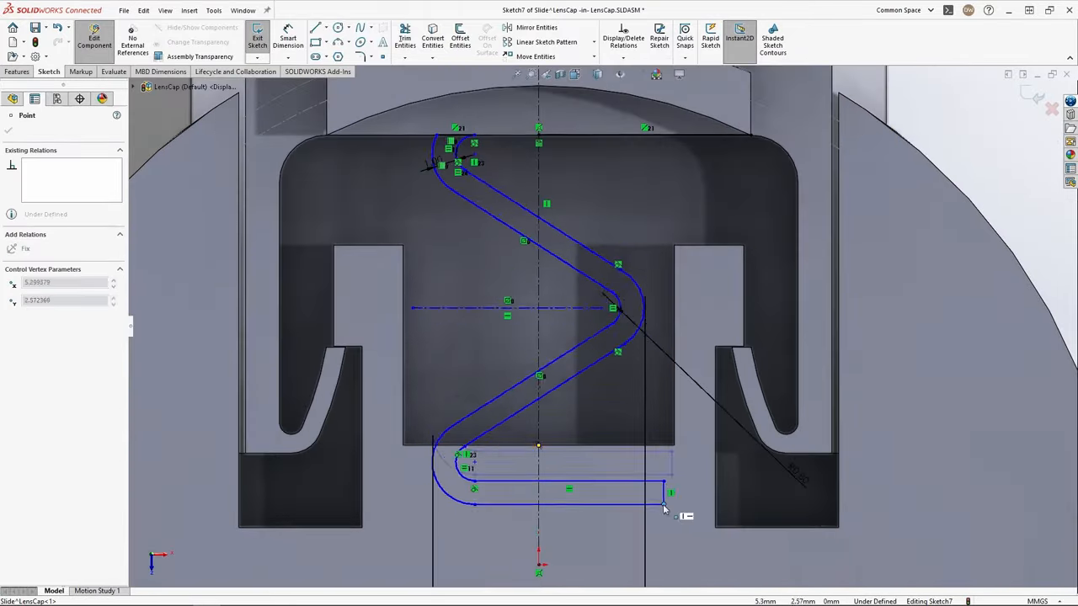
Draw the zigzag spring profile inside the slide's central opening and extrude it
click(288, 37)
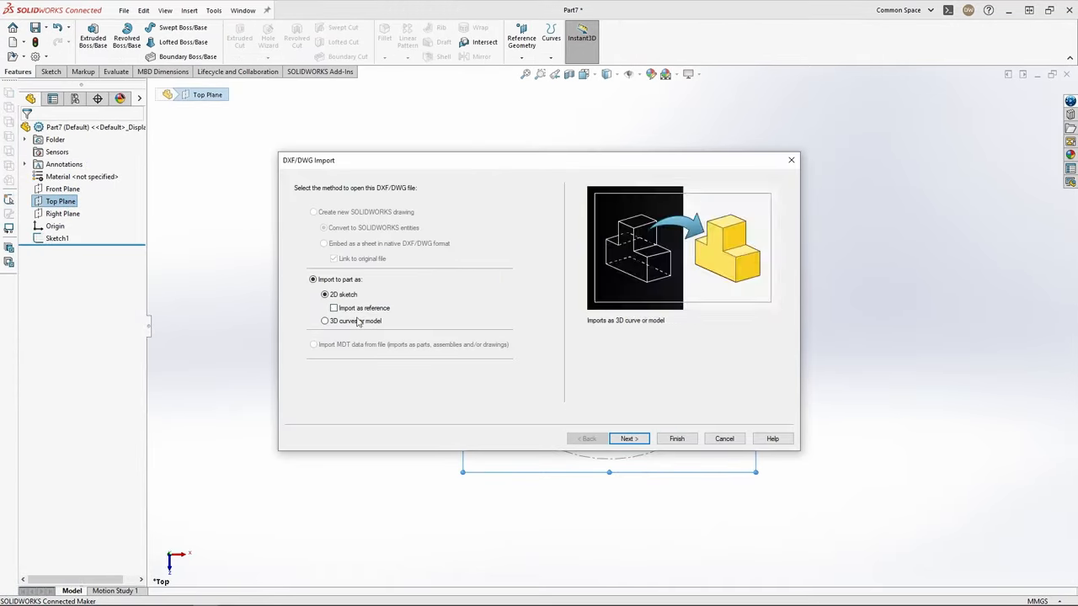
Import the CLEAR BEAN MEDIA logo DXF as a 2D sketch and move it onto the circle centre
click(677, 438)
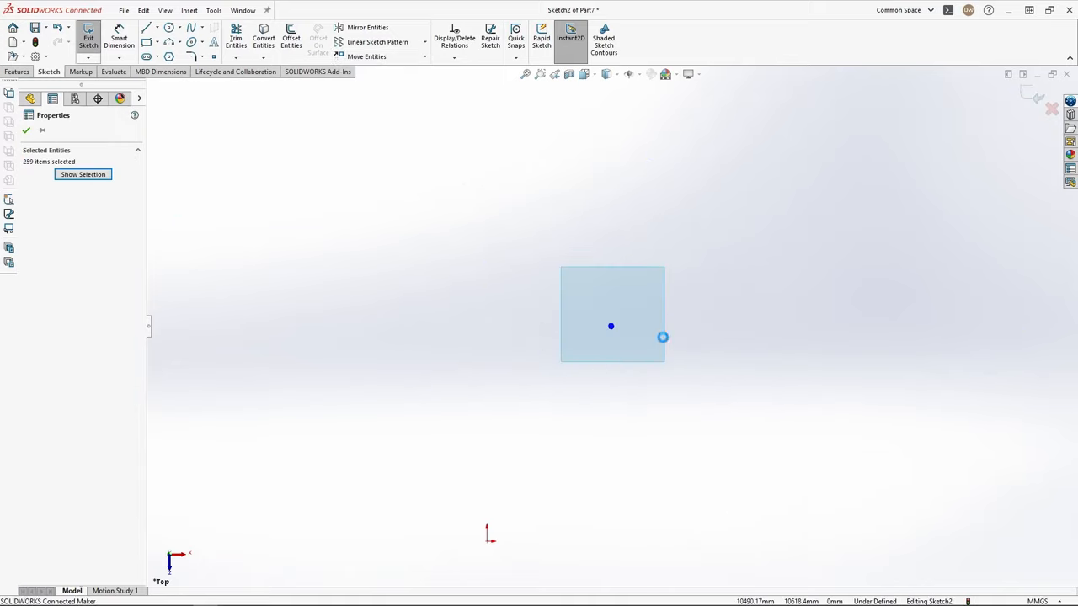
click(367, 57)
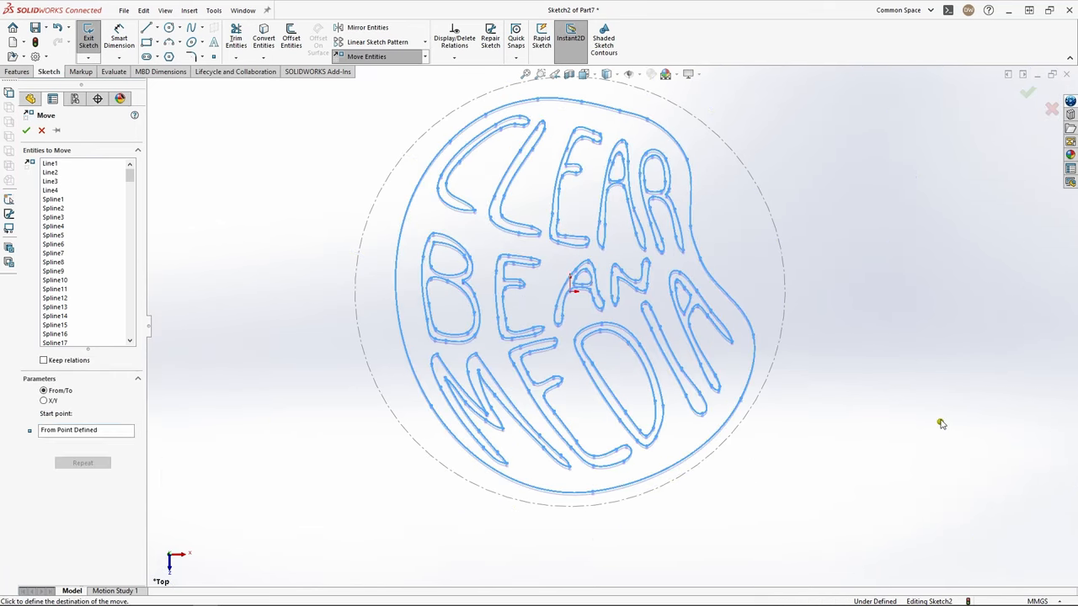
click(27, 129)
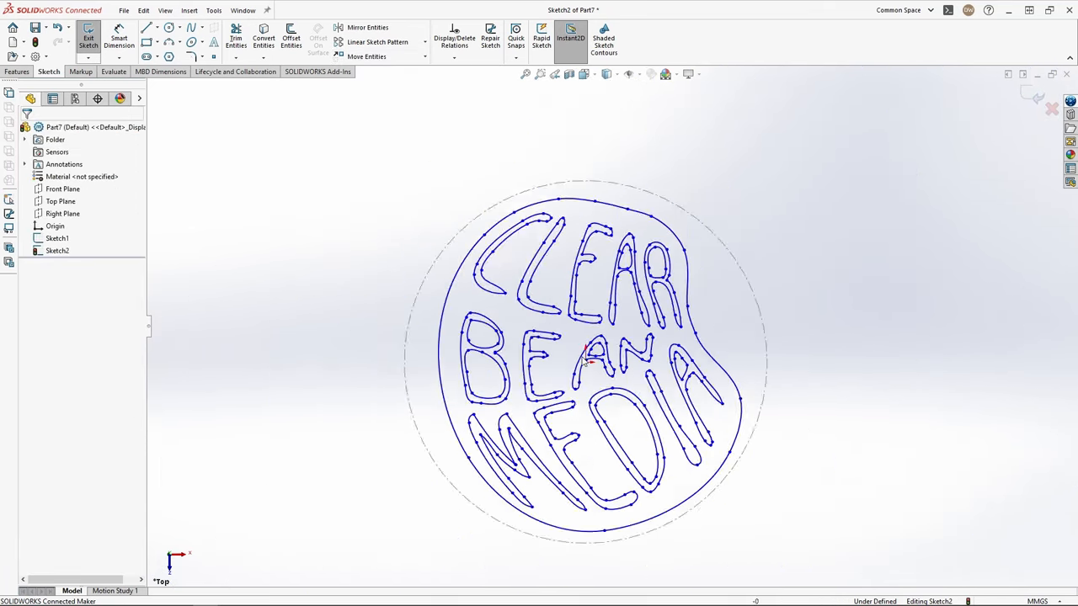
click(290, 38)
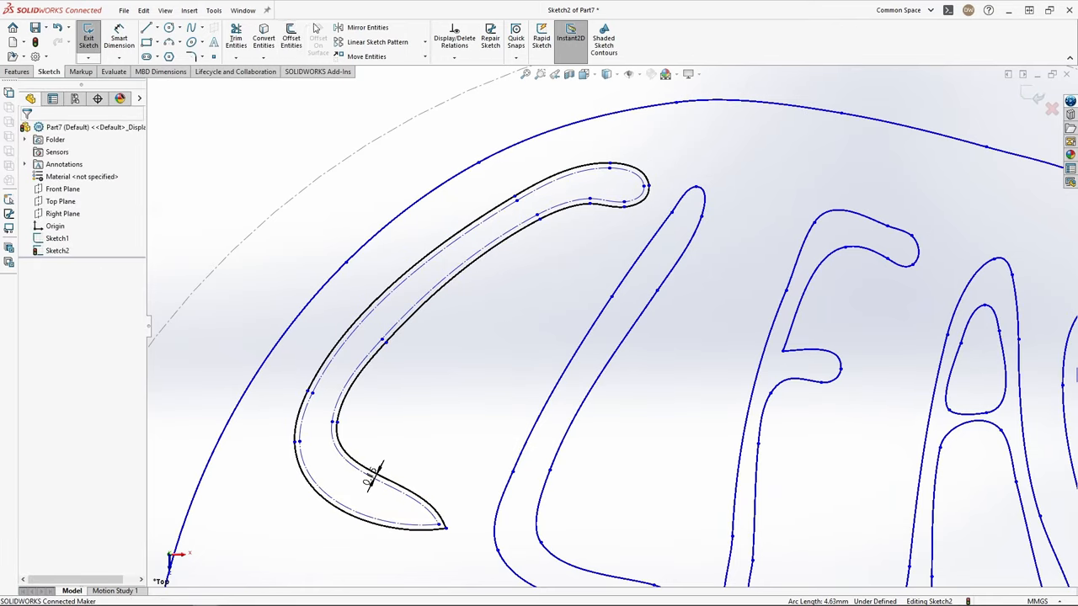
click(290, 40)
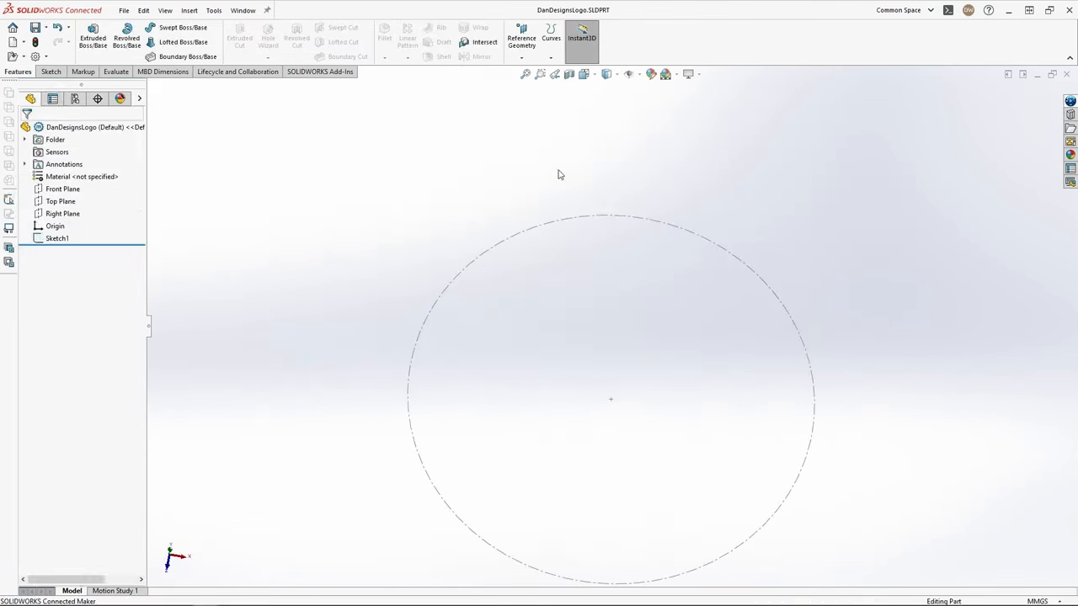
Import the DD gear DXF into the circle and start its boss extrusion
click(61, 202)
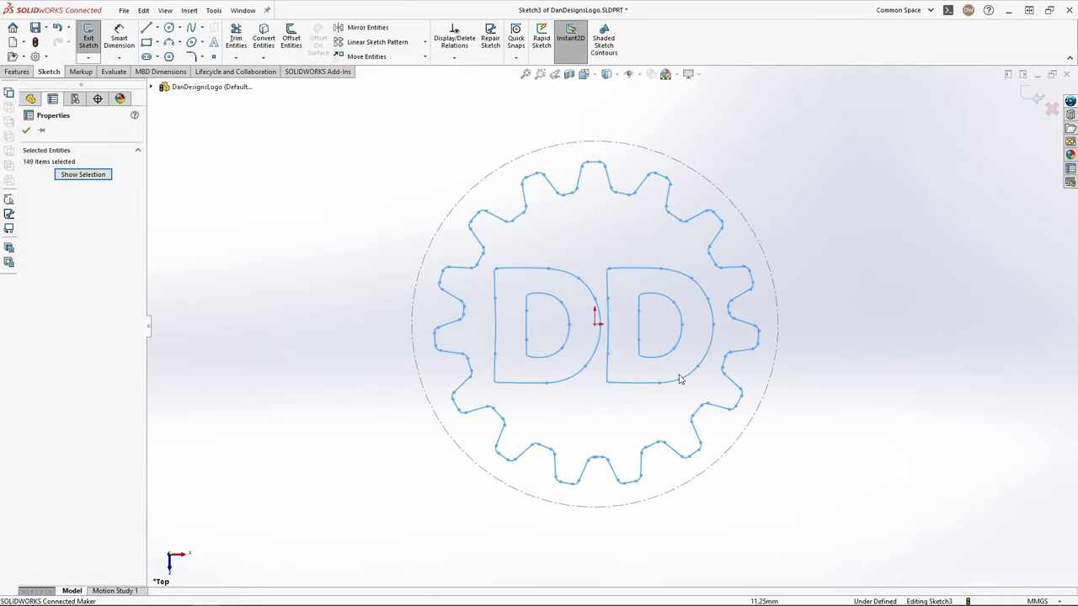
click(93, 37)
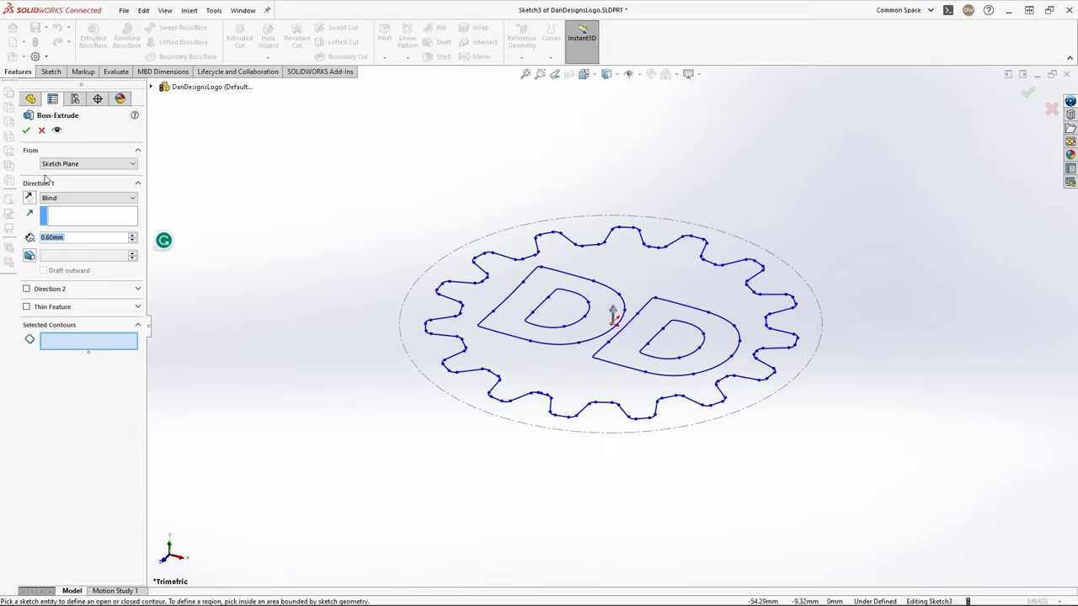